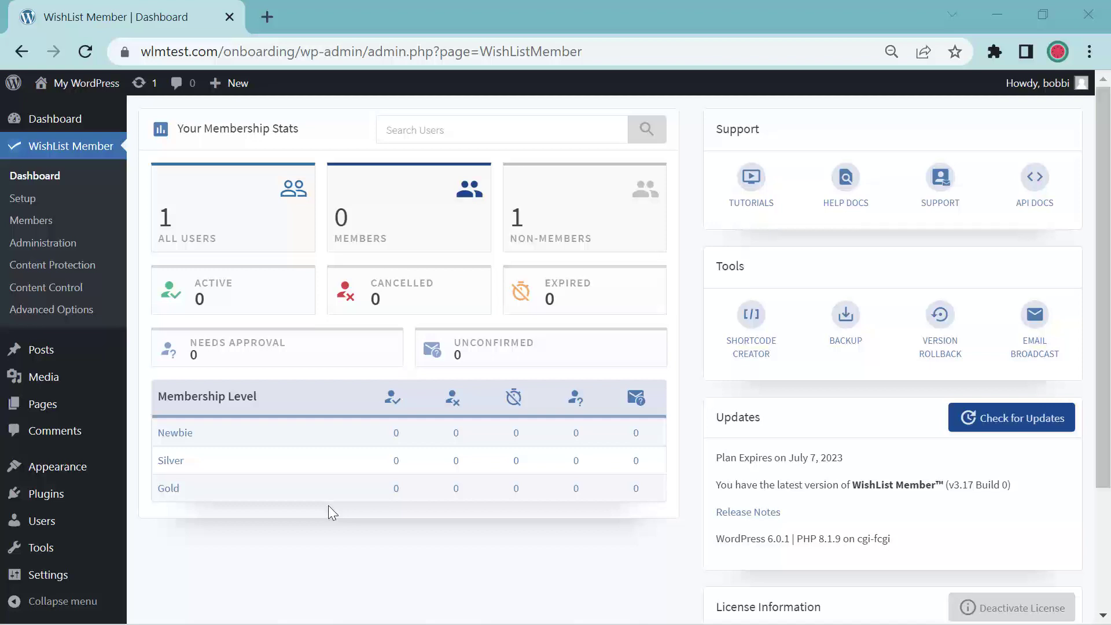
mouse_move(31, 220)
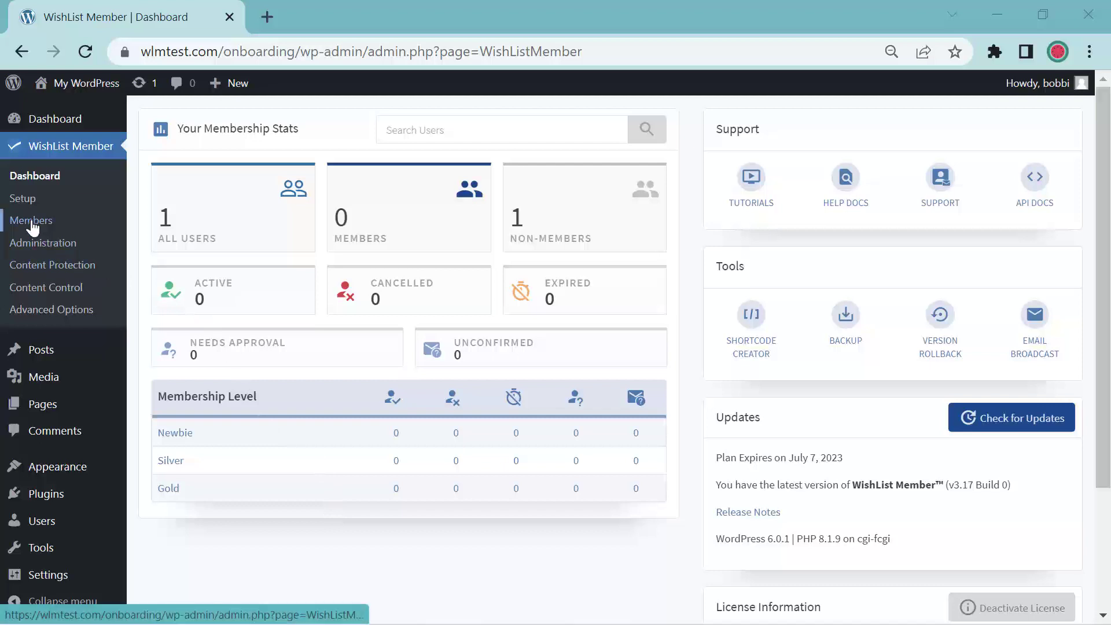
- Go to the WishList Member Members page listing the single registered member
left_click(32, 220)
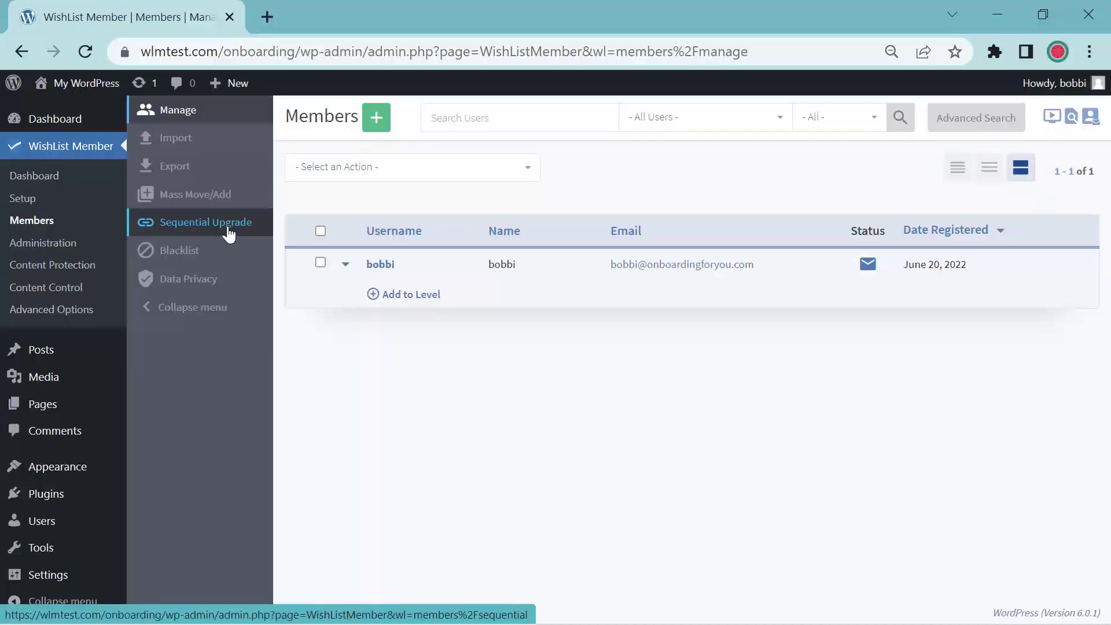
- Go to the Sequential Upgrade page showing Gold, Silver and Newbie with no upgrades set
left_click(206, 222)
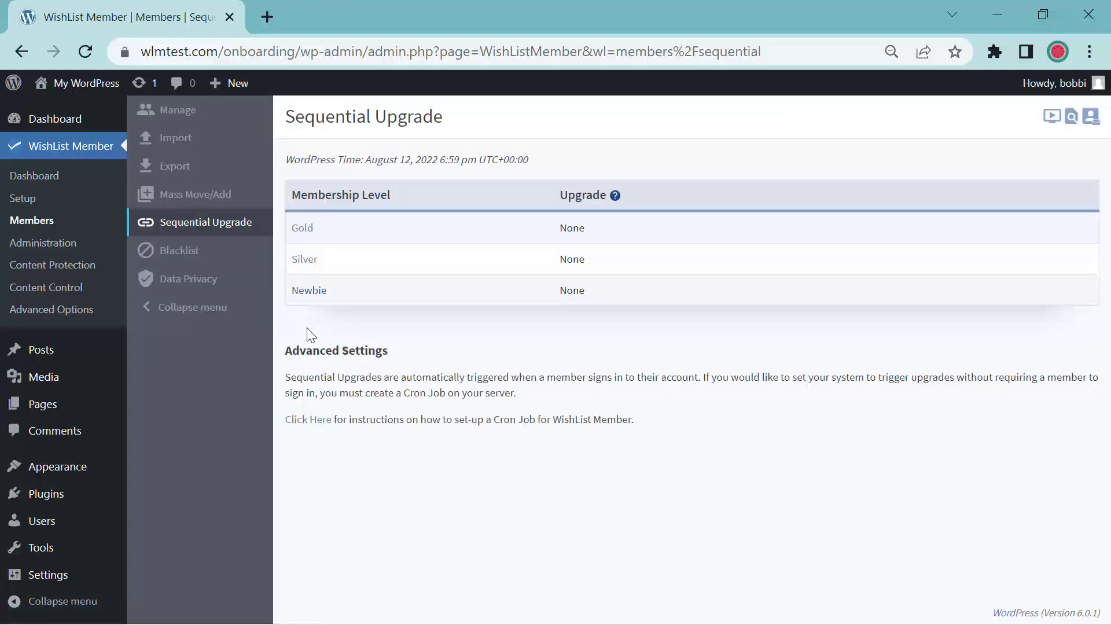
mouse_move(336, 316)
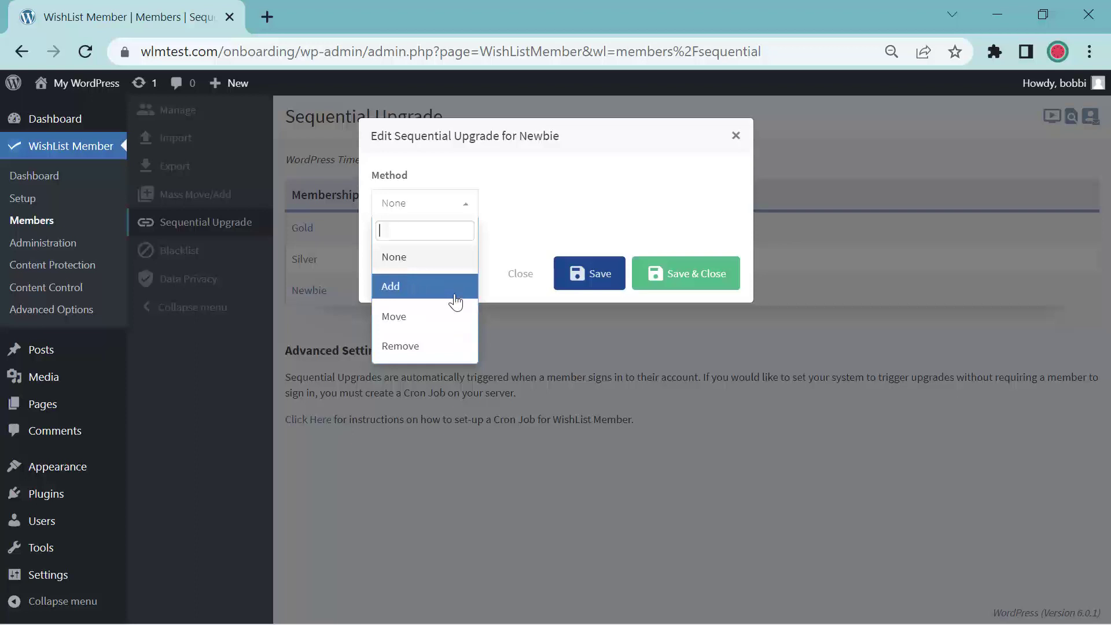
mouse_move(452, 318)
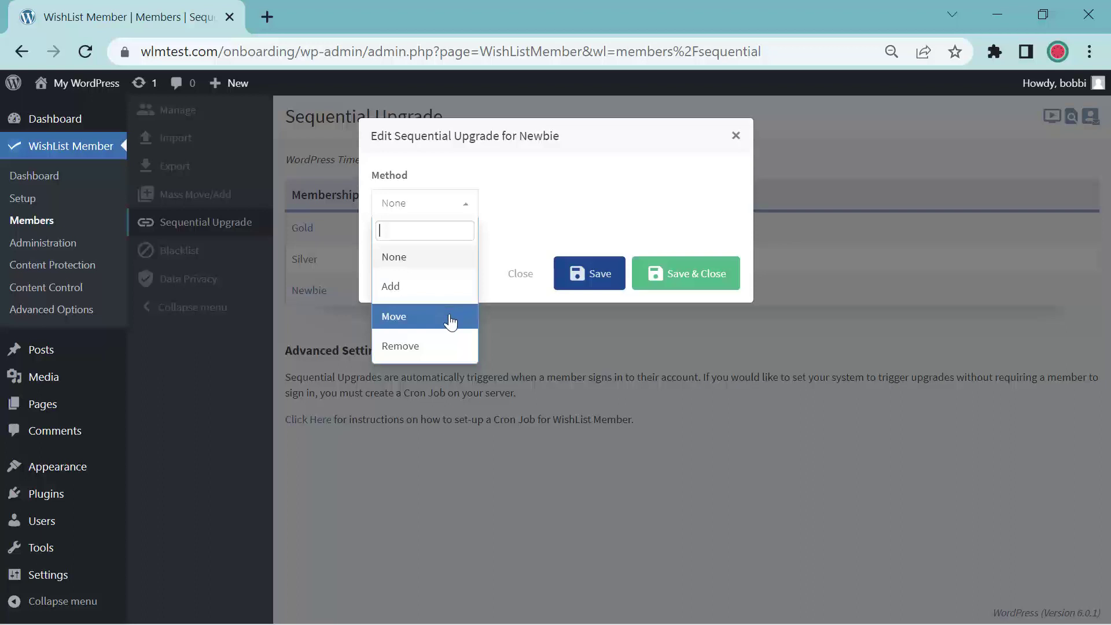
mouse_move(445, 358)
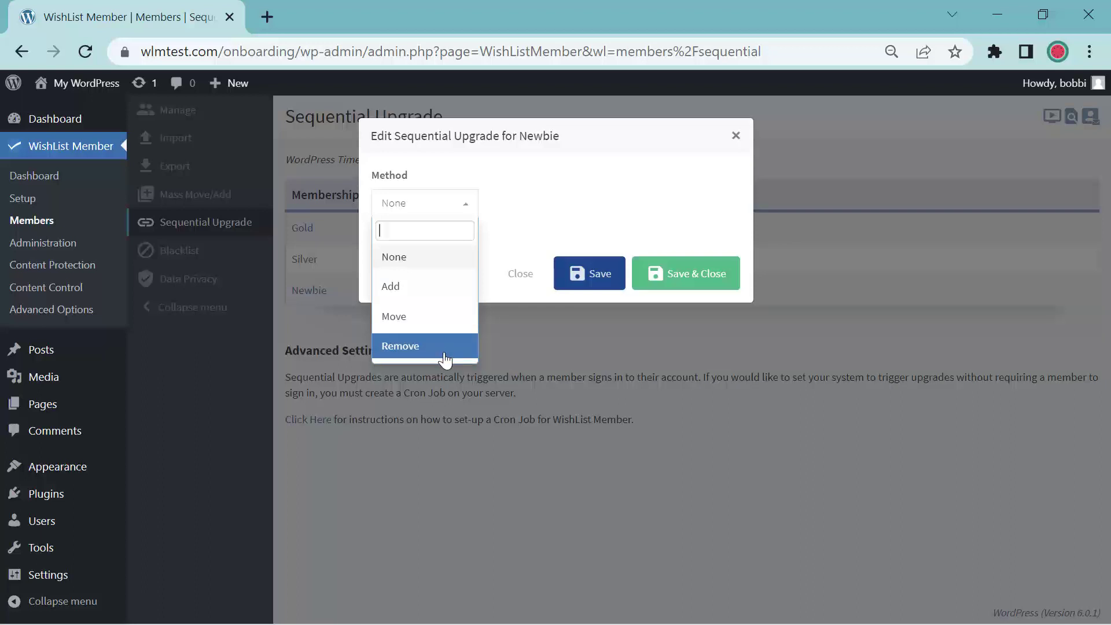
mouse_move(424, 286)
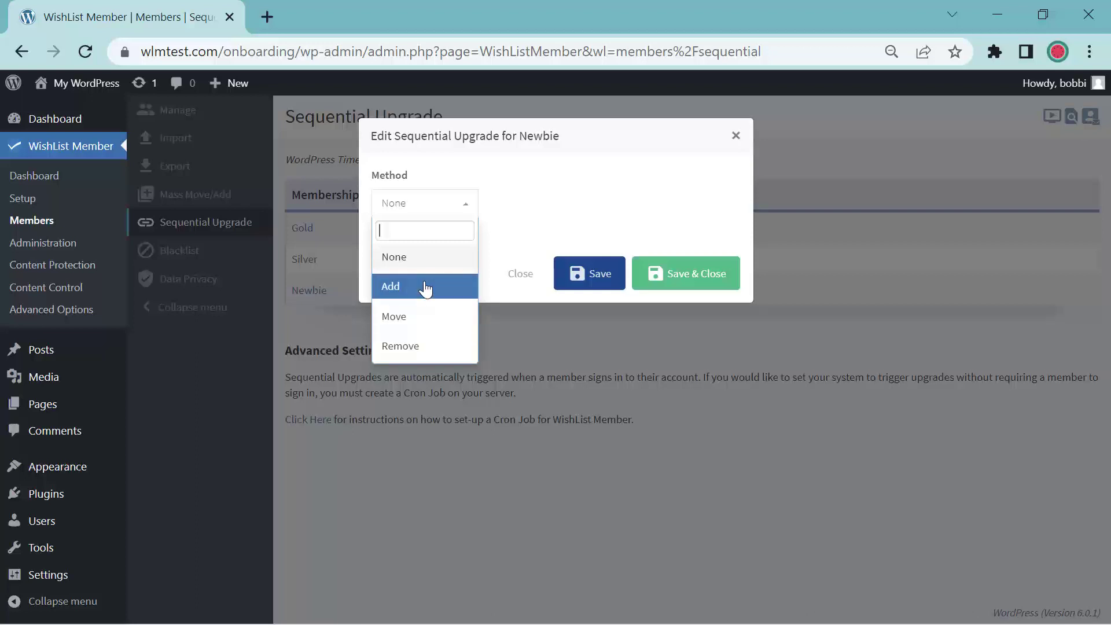
- Save Newbie's upgrade rule: Add to Silver after 1 day
left_click(390, 286)
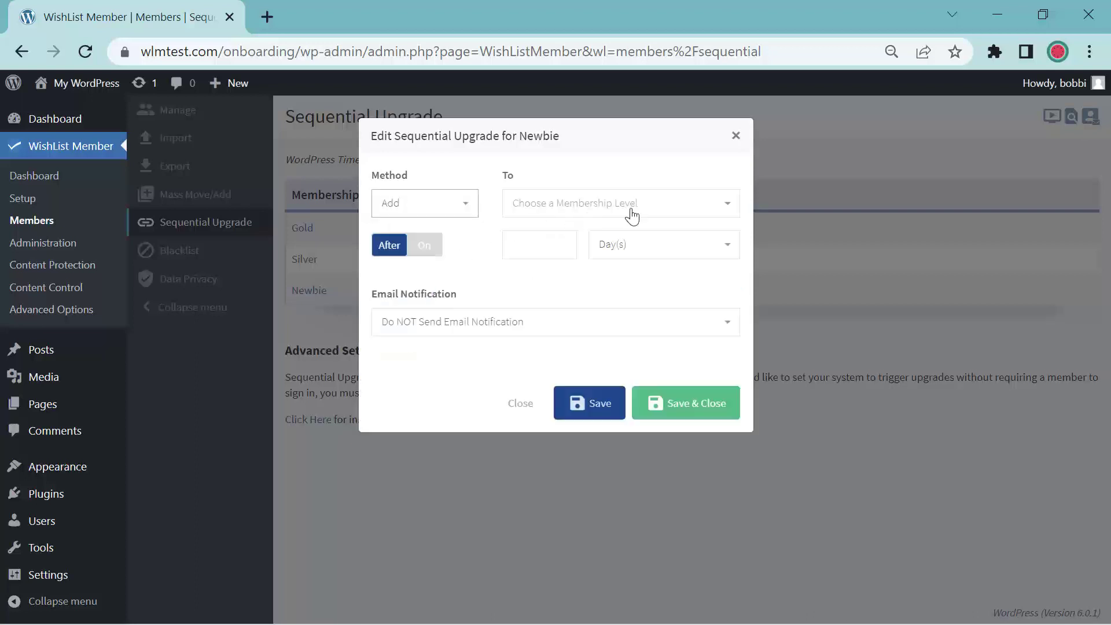
left_click(620, 204)
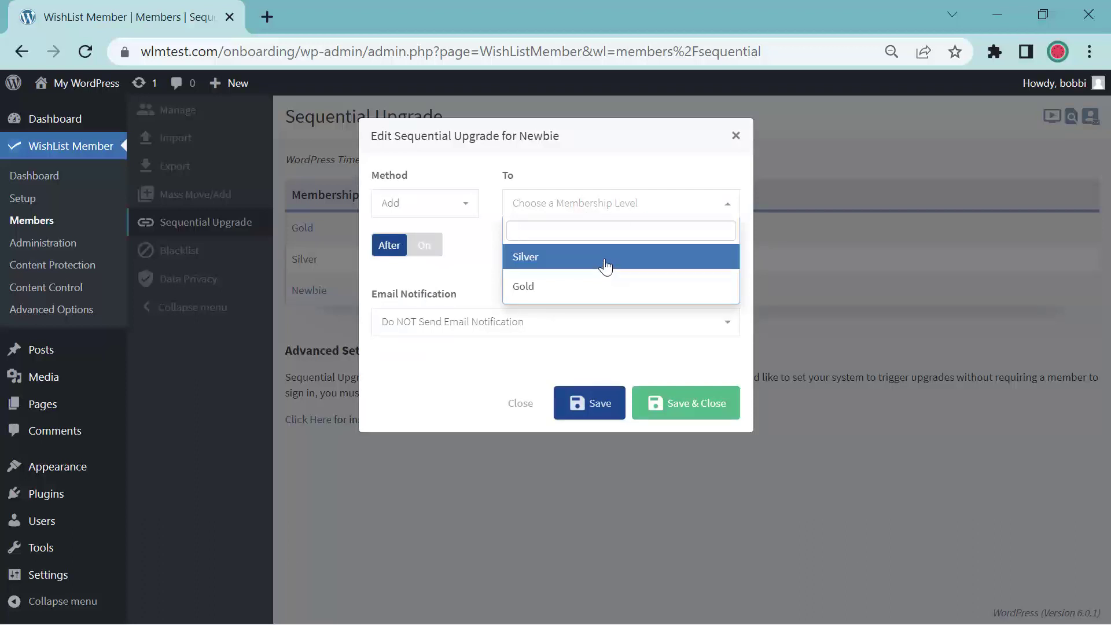
left_click(525, 257)
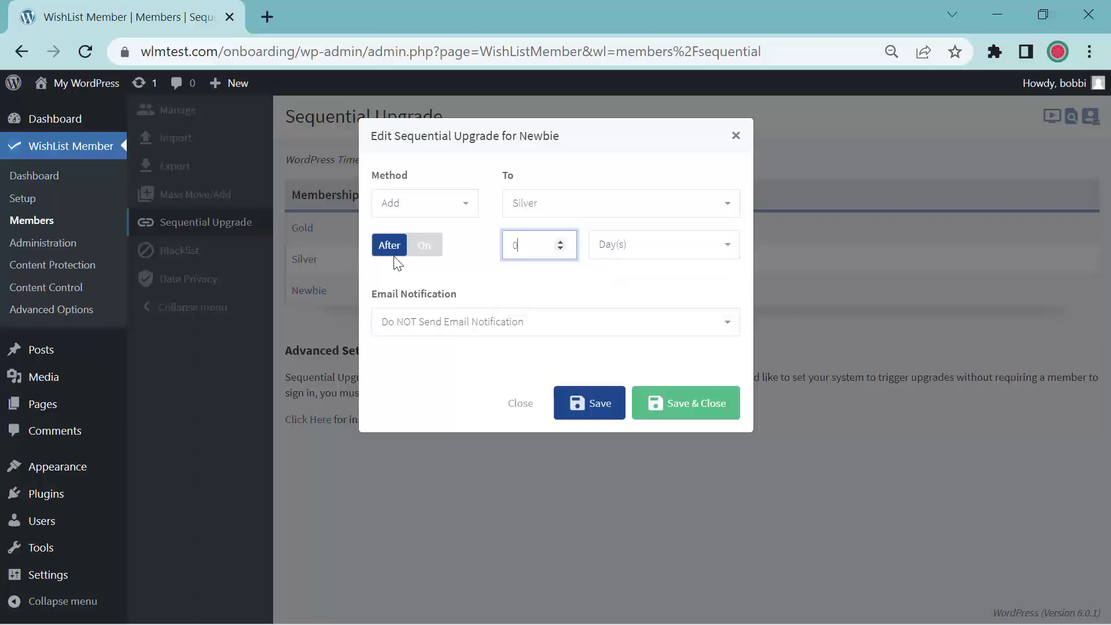
mouse_move(563, 244)
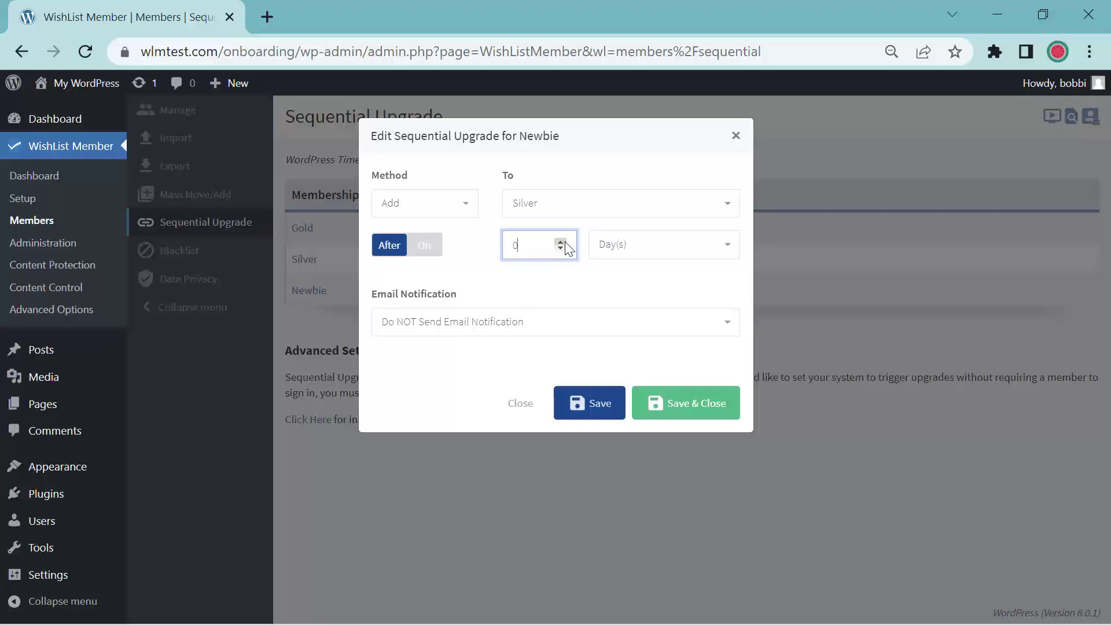
left_click(560, 240)
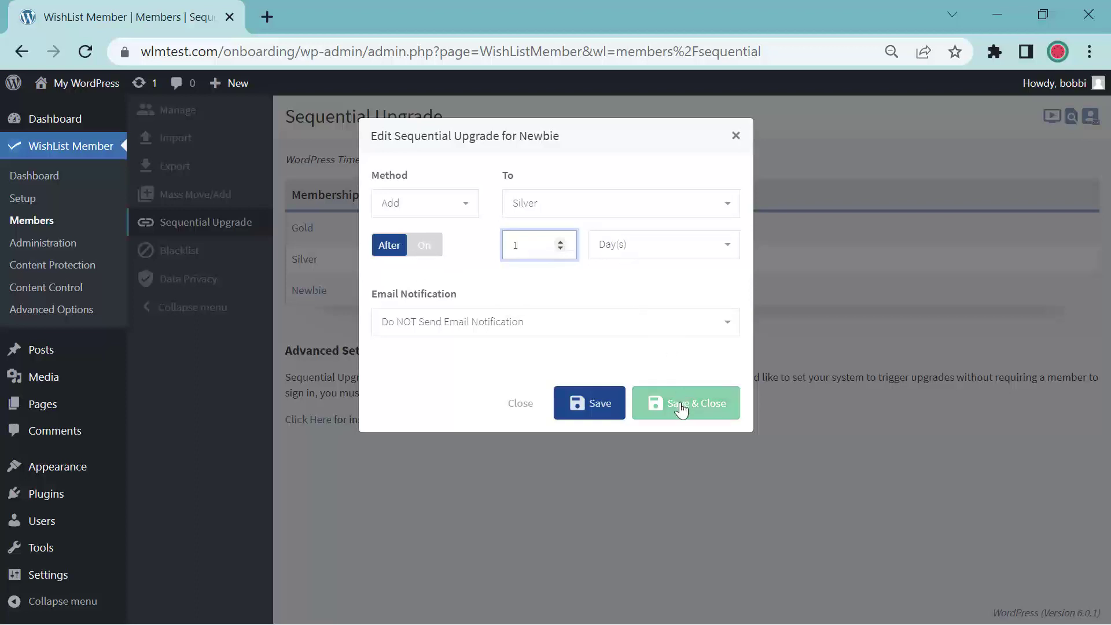
left_click(684, 402)
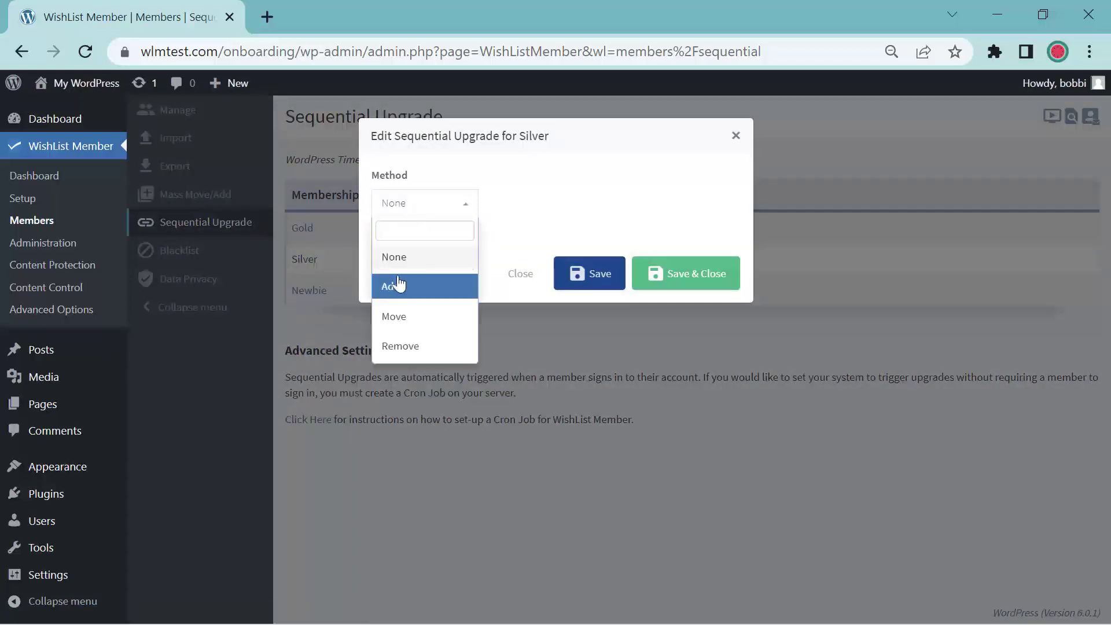
- Save Silver's upgrade rule: Add to Gold after 2 days
left_click(394, 286)
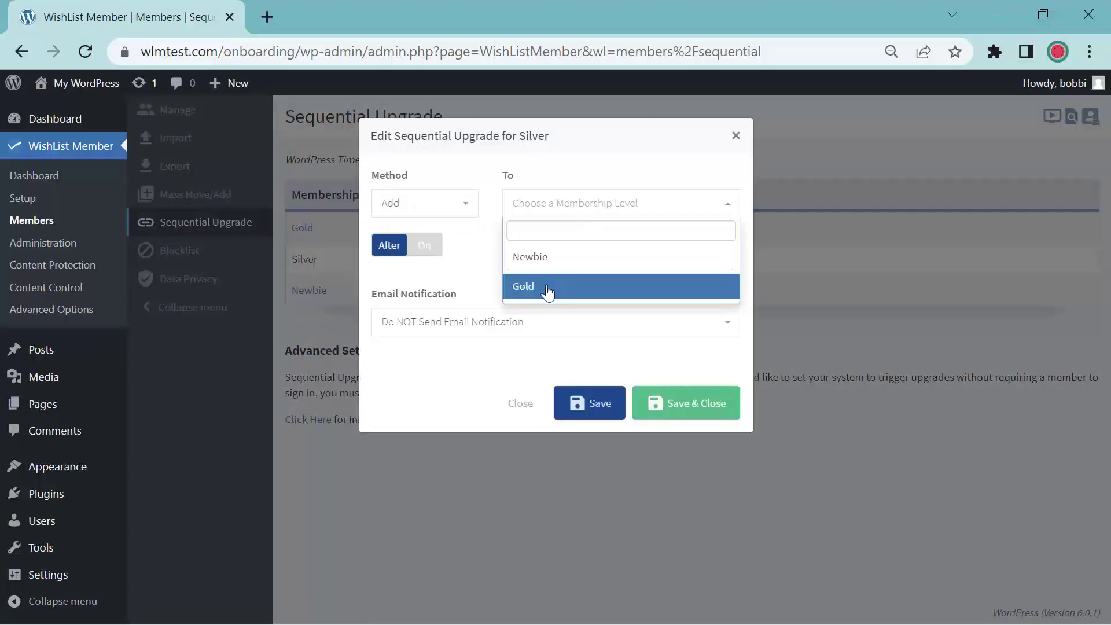
left_click(523, 286)
type("2")
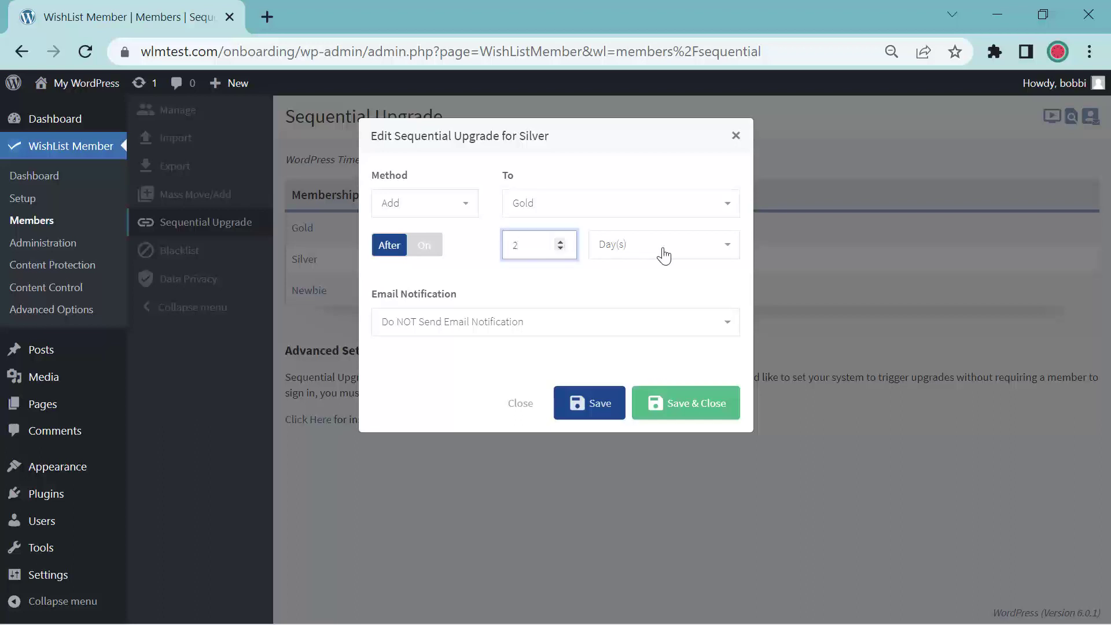
left_click(684, 403)
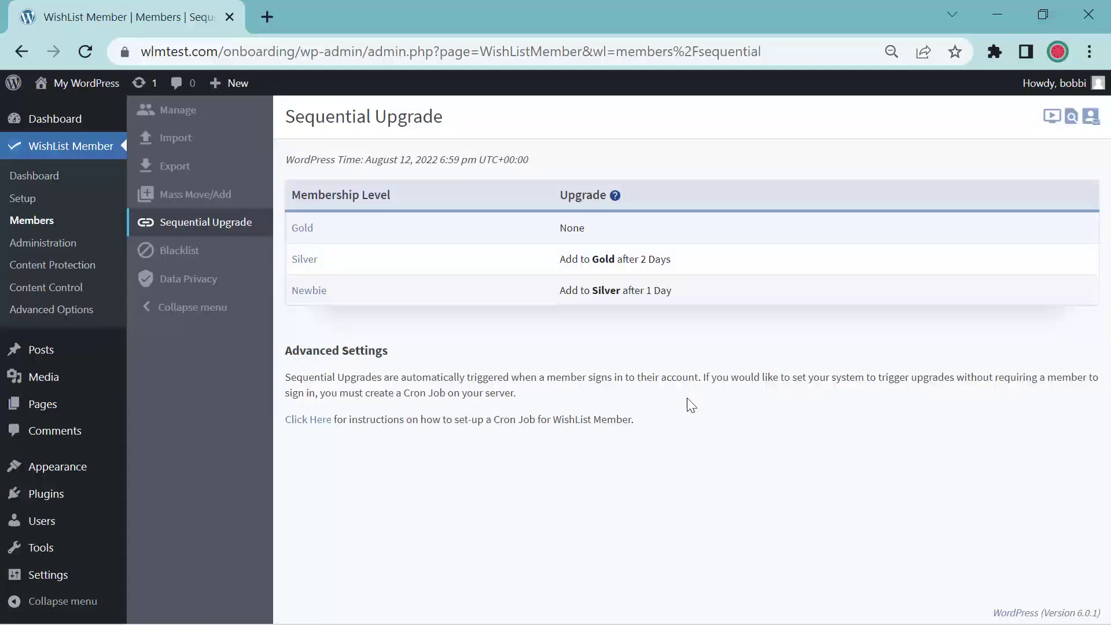
mouse_move(671, 414)
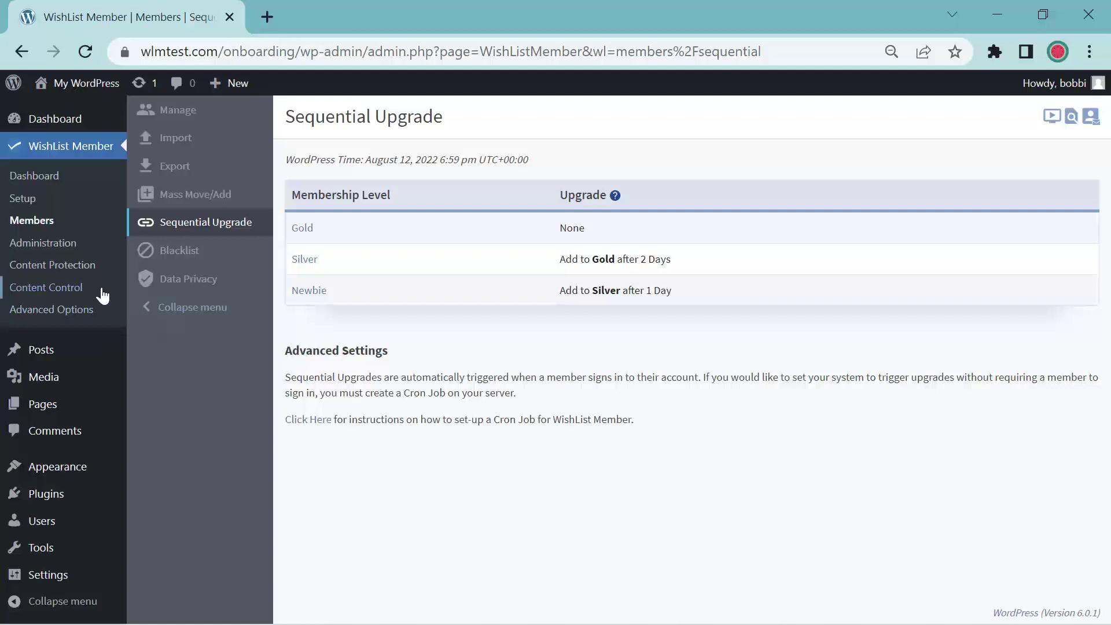
mouse_move(46, 287)
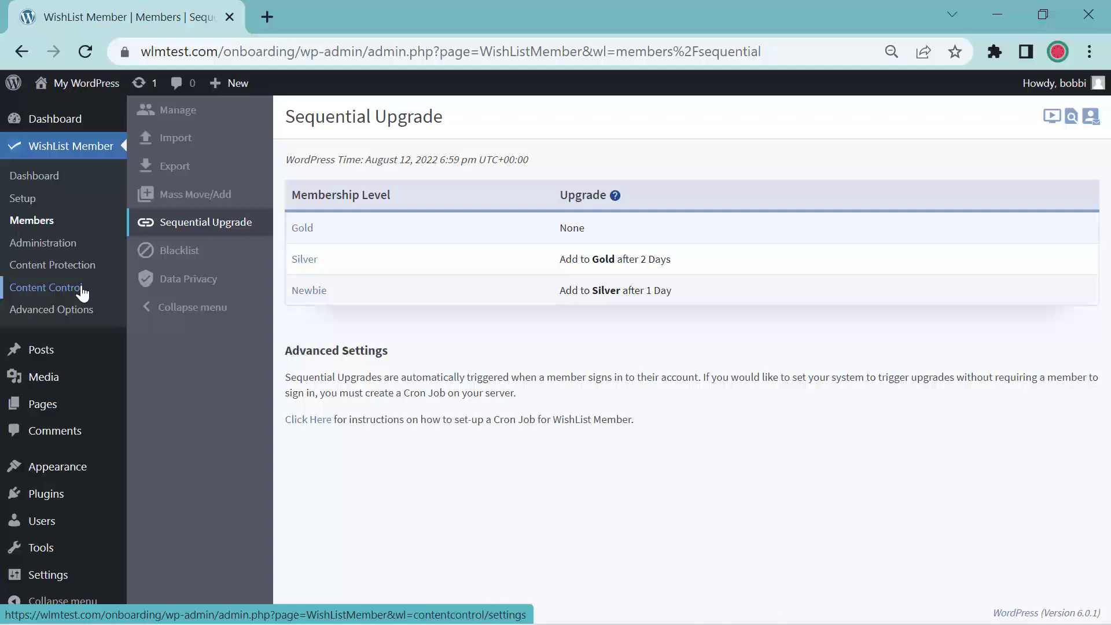
- Turn on the Content Scheduler in Content Control Settings, leaving Archiver and Manager off
left_click(46, 287)
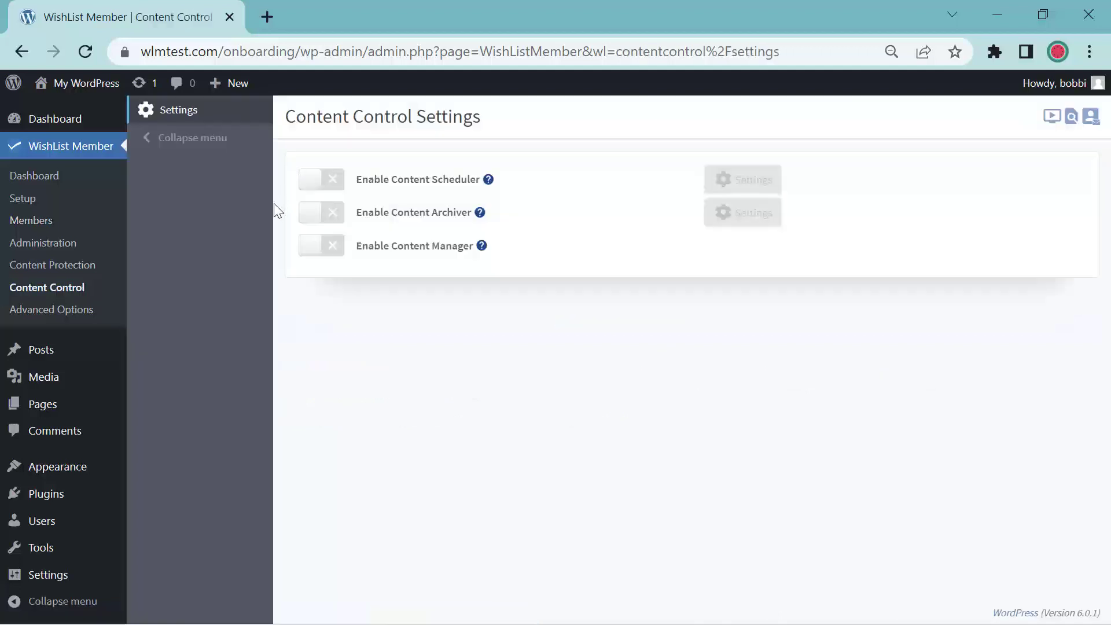
mouse_move(305, 267)
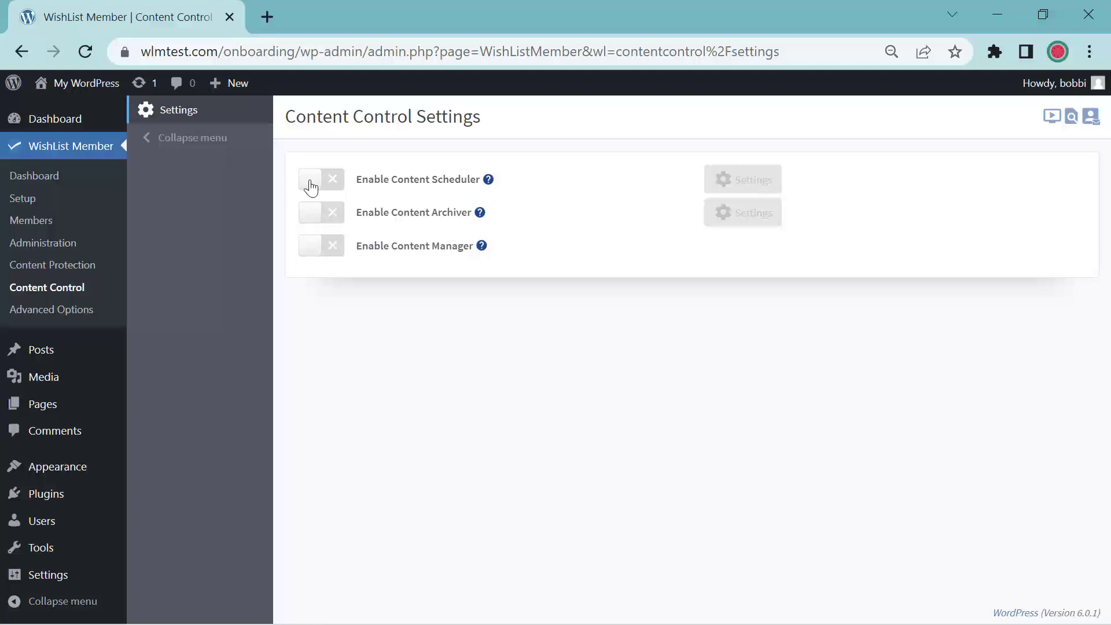
left_click(310, 178)
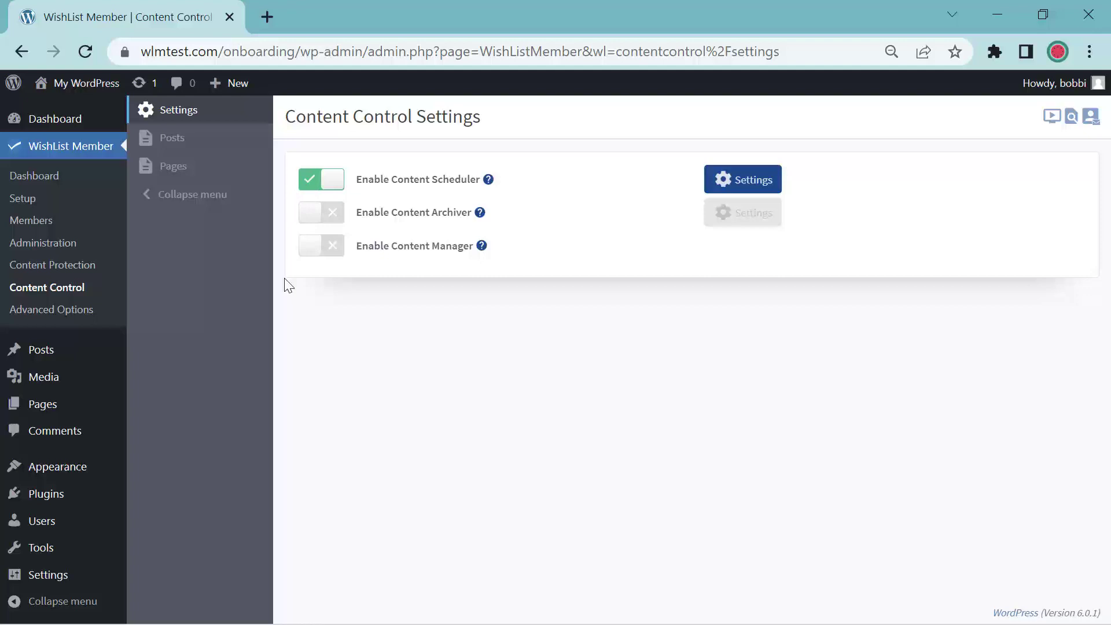
mouse_move(149, 324)
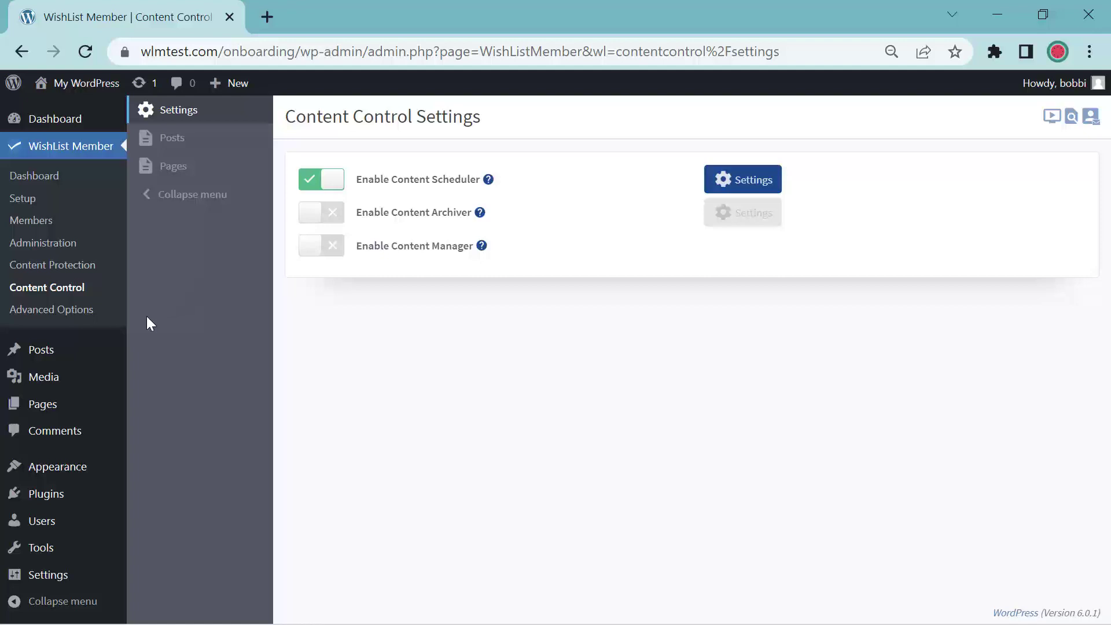
- Edit My First Post with the WishList Member Scheduler panel for Newbie, Silver and Gold visible
left_click(34, 350)
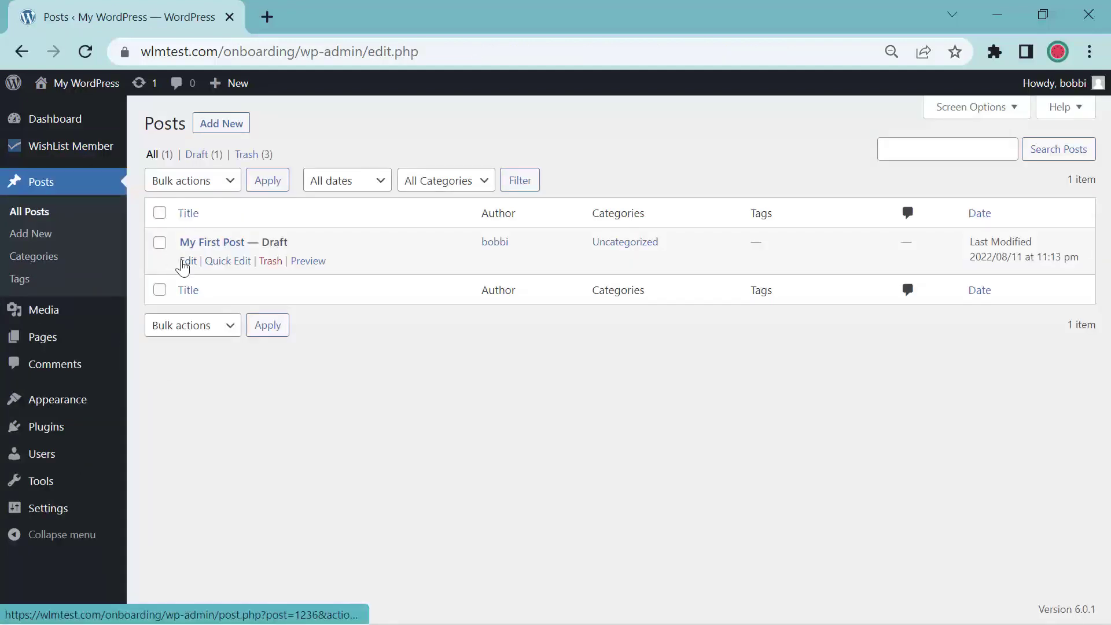
left_click(186, 260)
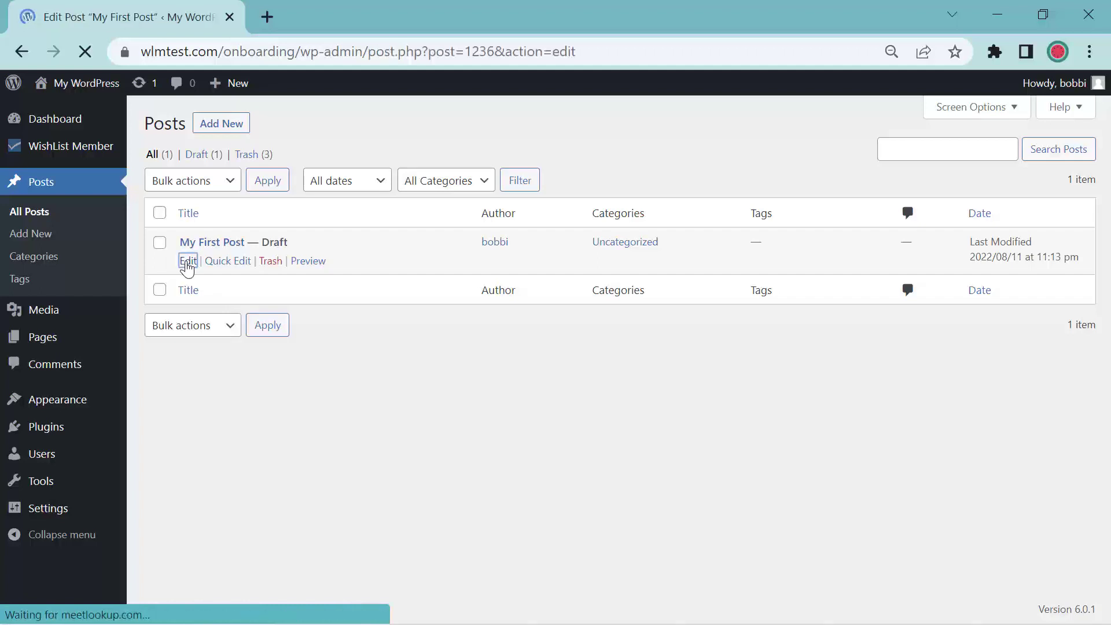
left_click(187, 260)
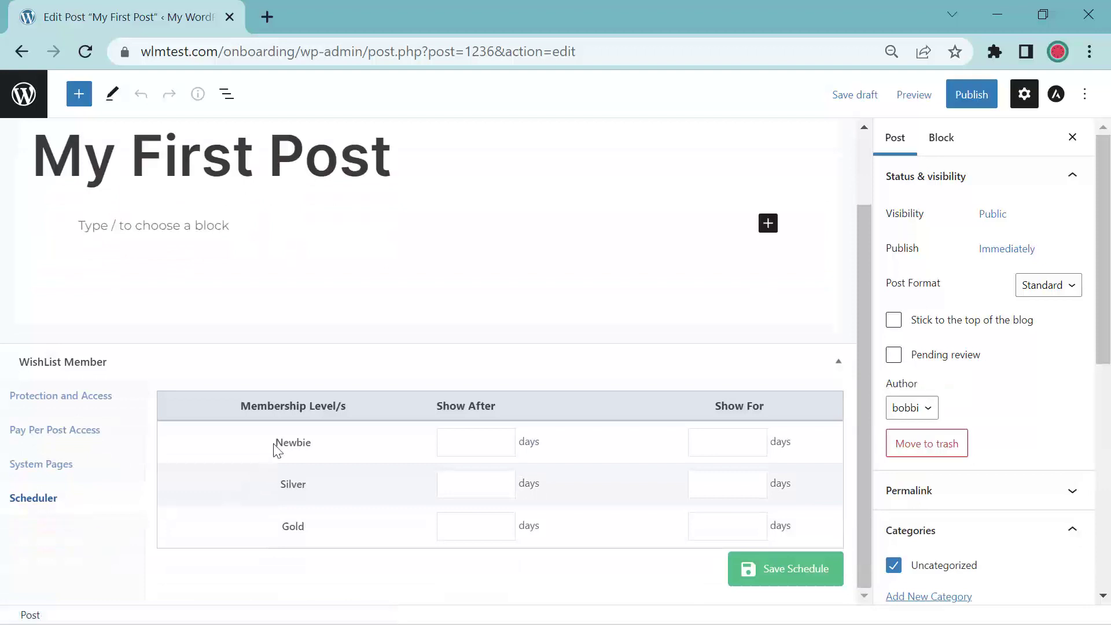
mouse_move(267, 458)
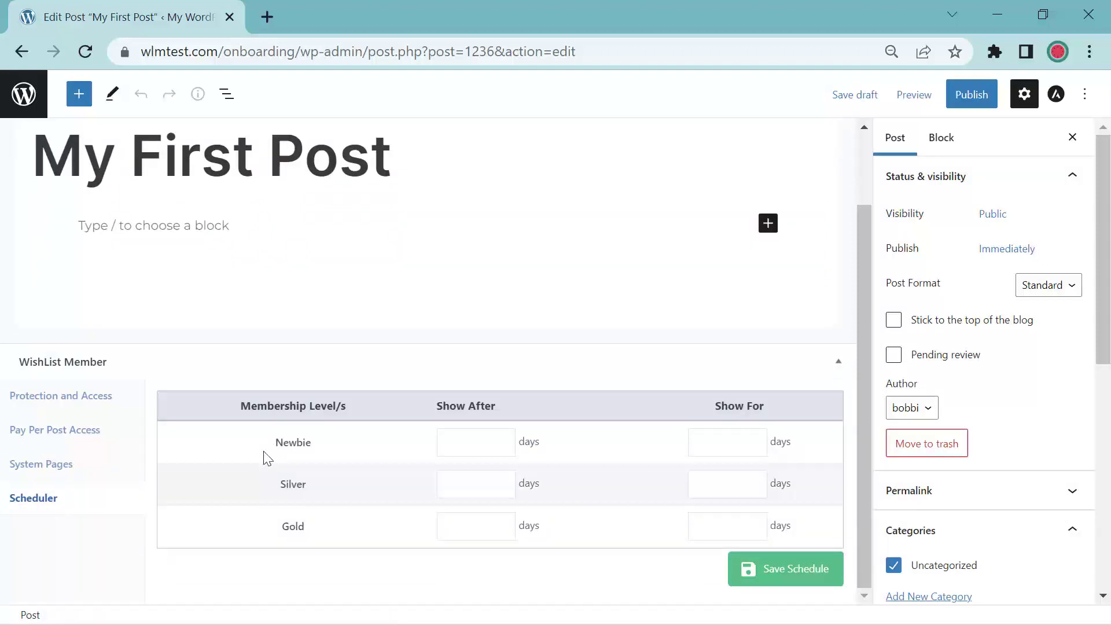
mouse_move(277, 511)
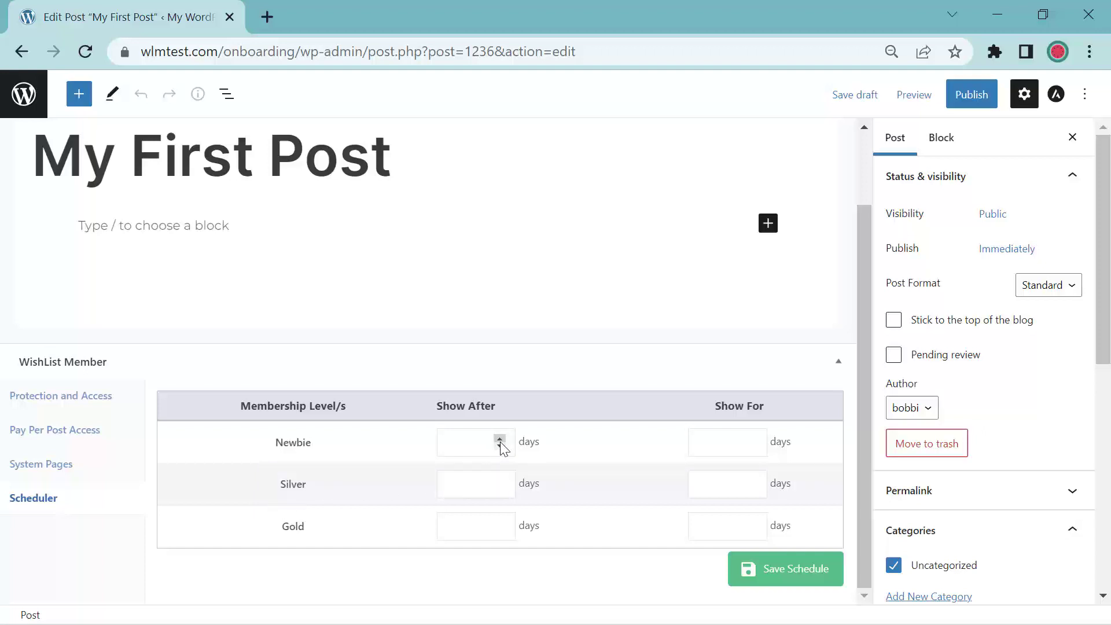
- Set Newbie, Silver and Gold to show after 1, 2 and 3 days, each for 5 days
left_click(498, 439)
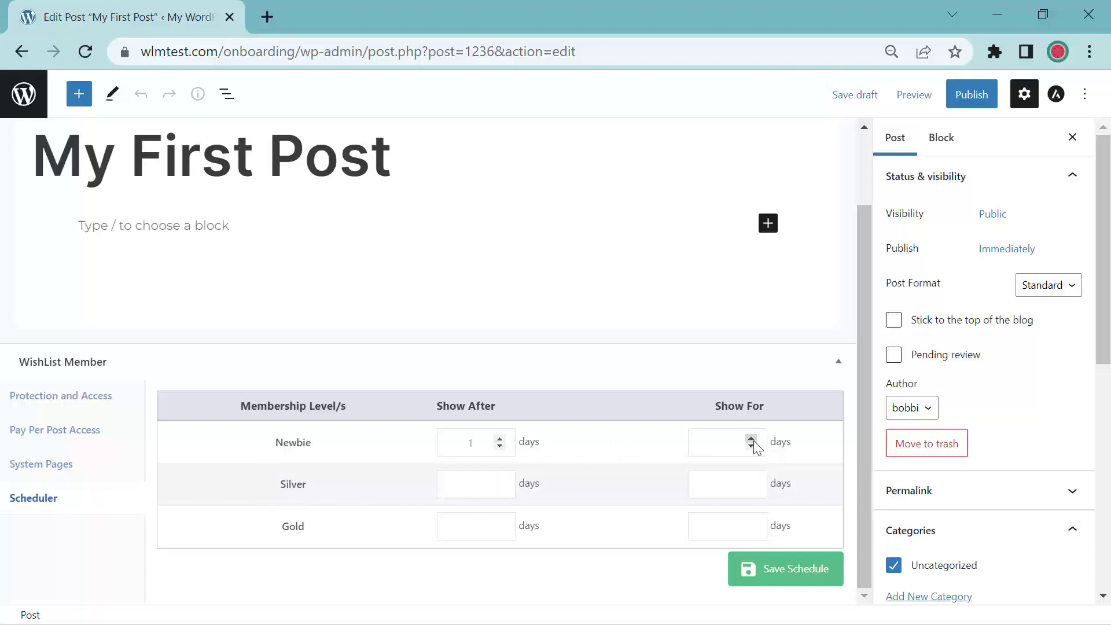
left_click(750, 438)
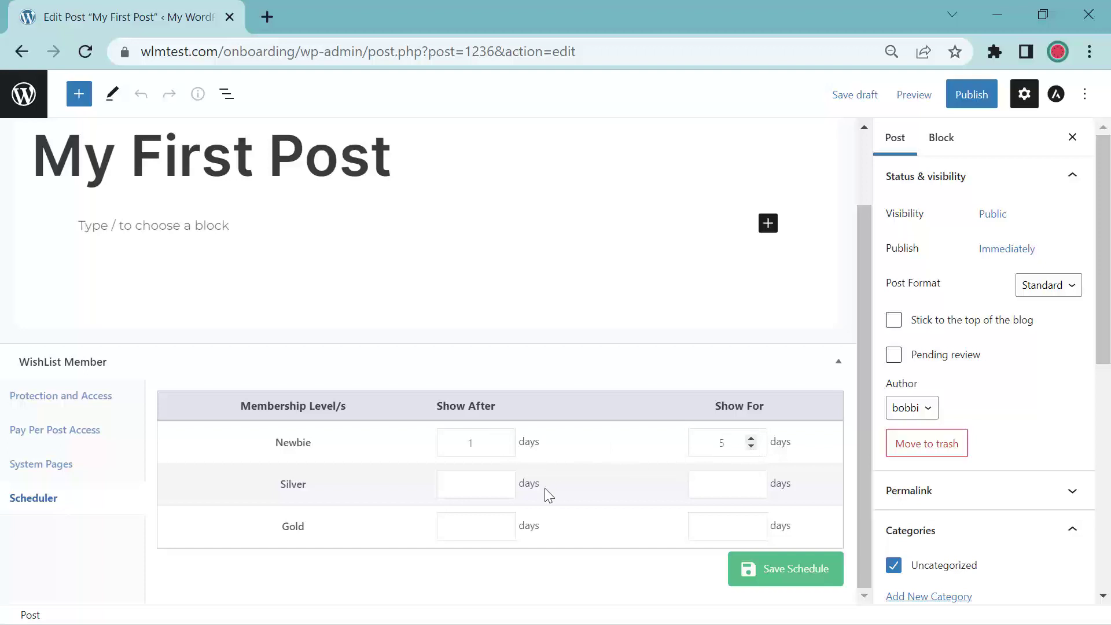
mouse_move(497, 487)
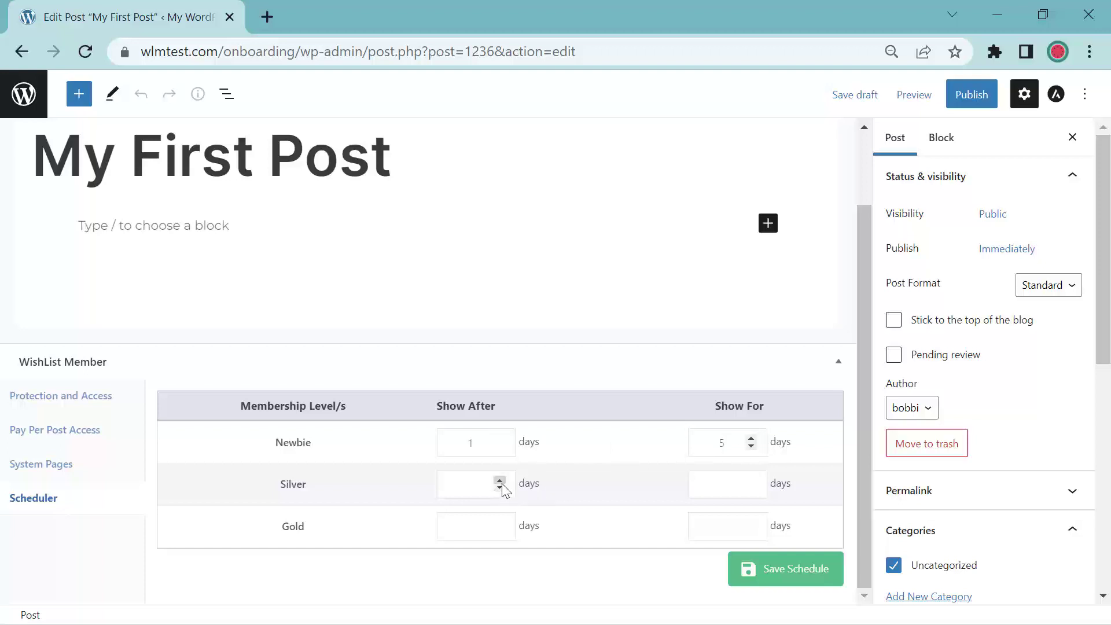
left_click(500, 479)
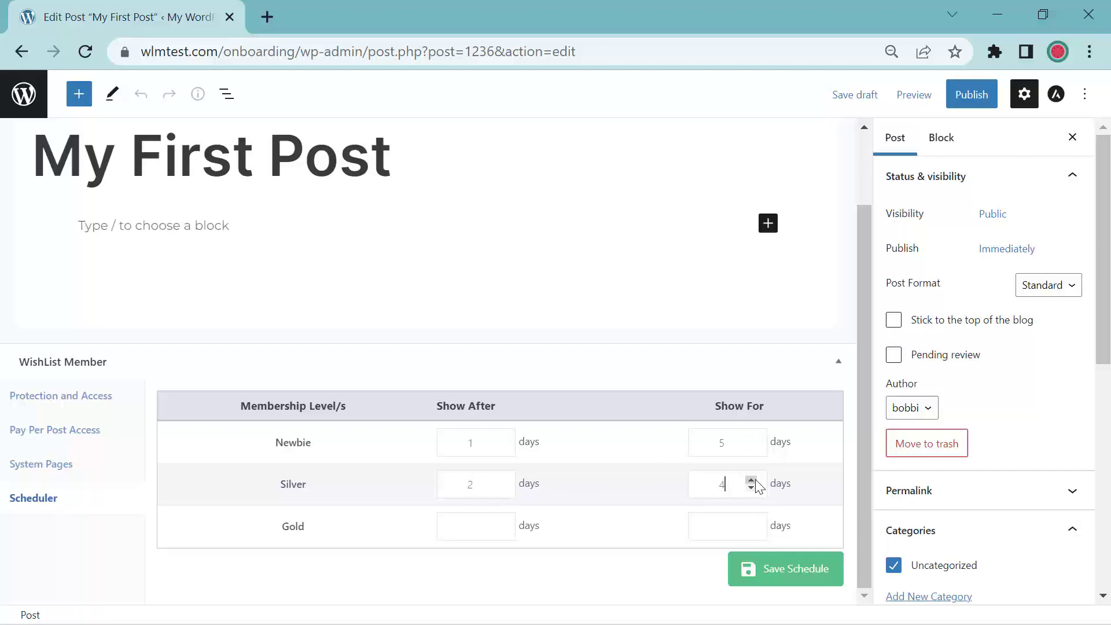
left_click(753, 479)
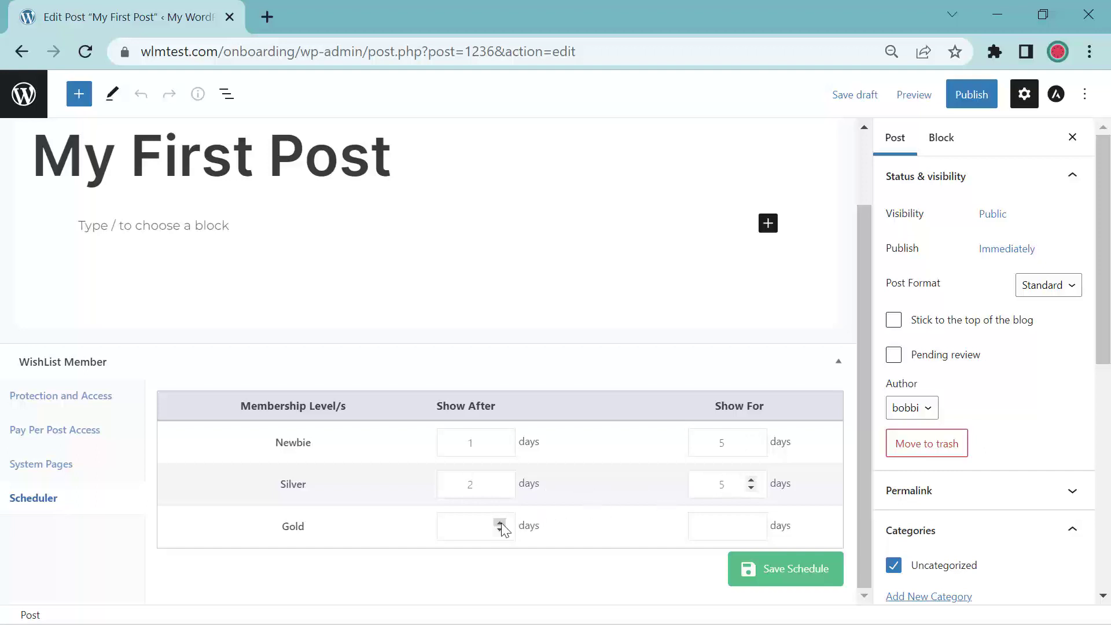
type("3")
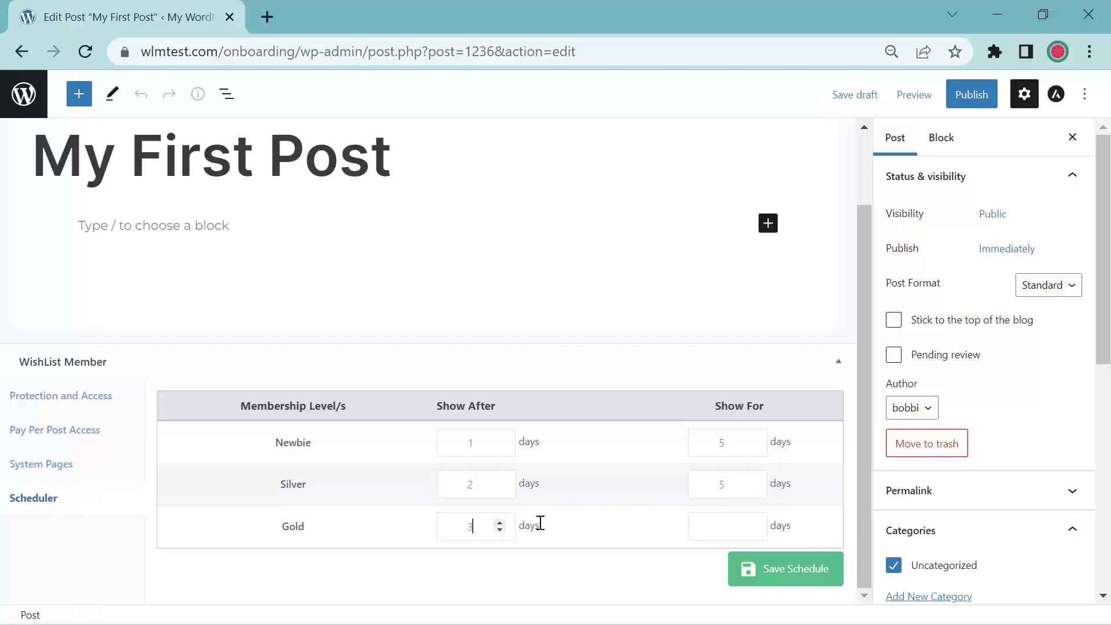
left_click(752, 522)
type("5")
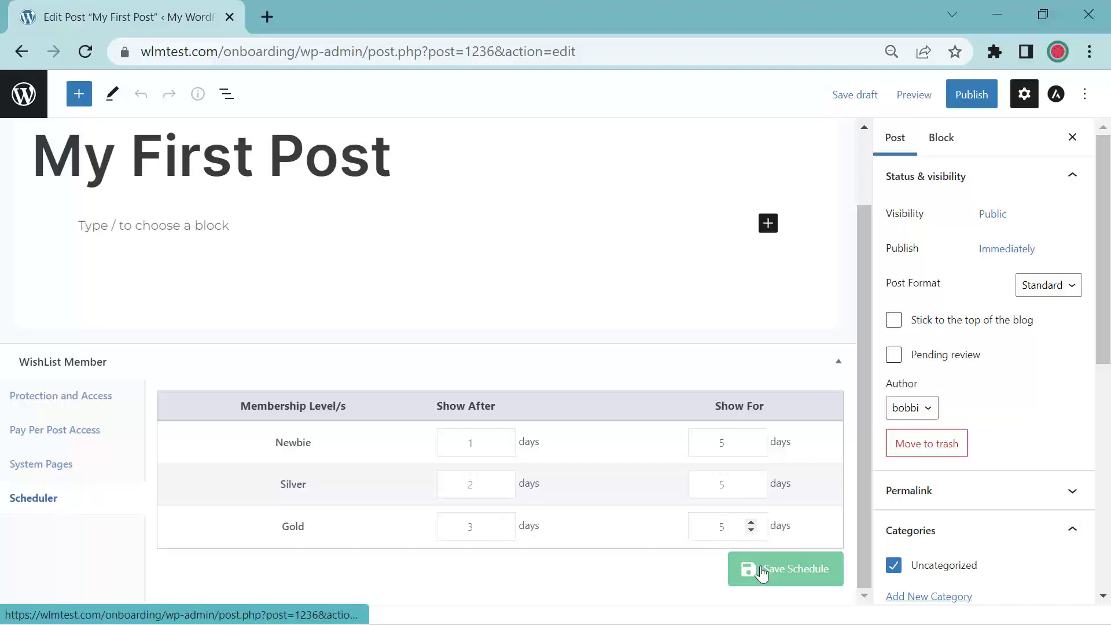
- Save the post schedule for all three levels
left_click(785, 568)
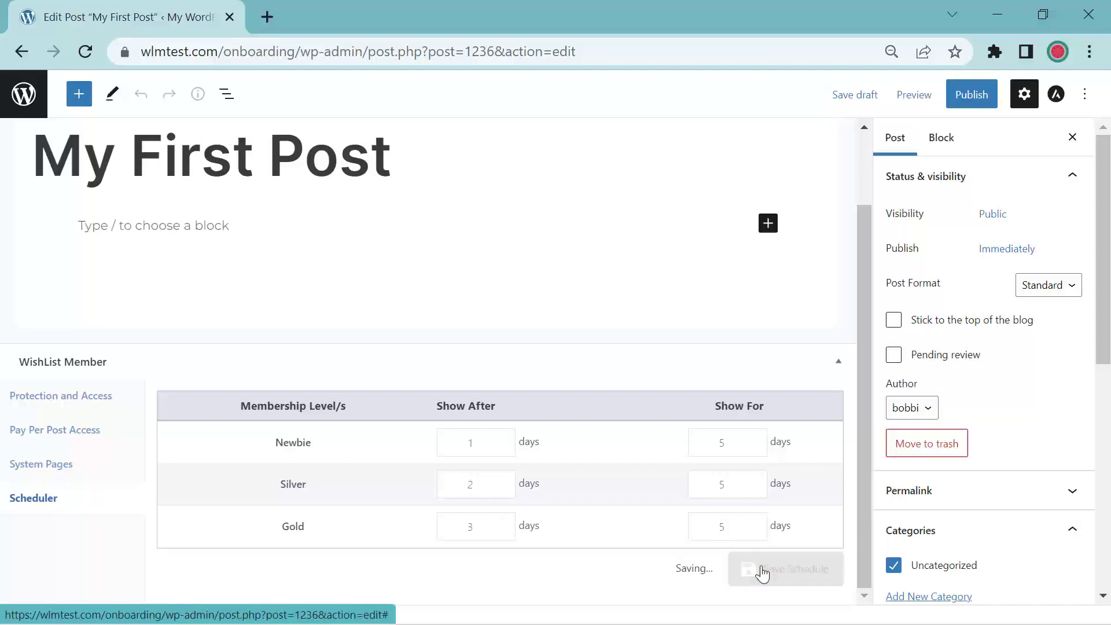
left_click(784, 569)
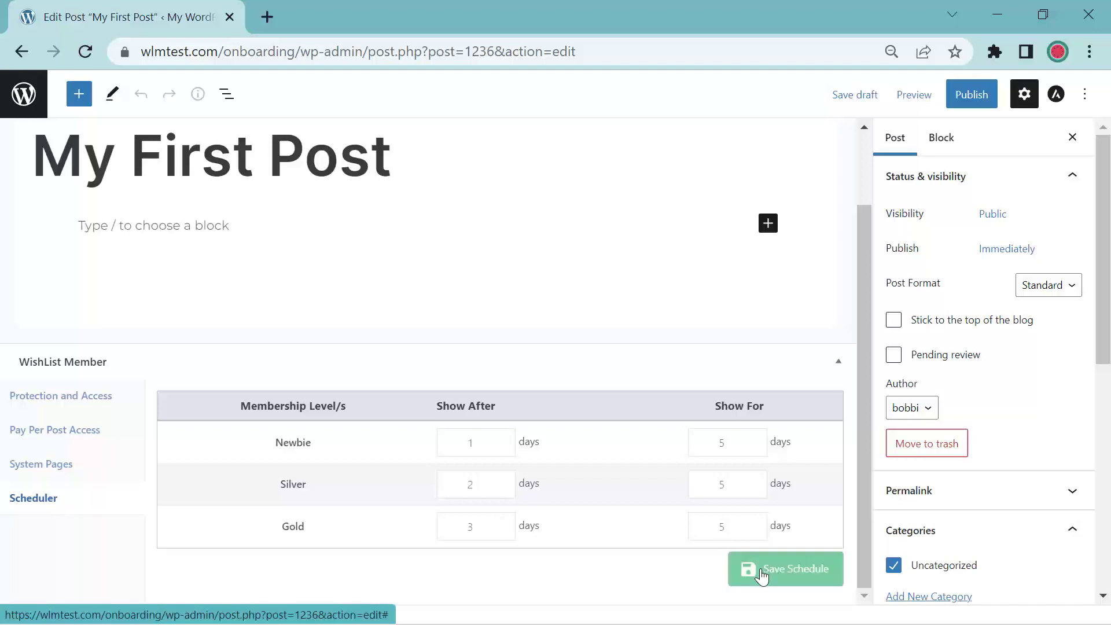